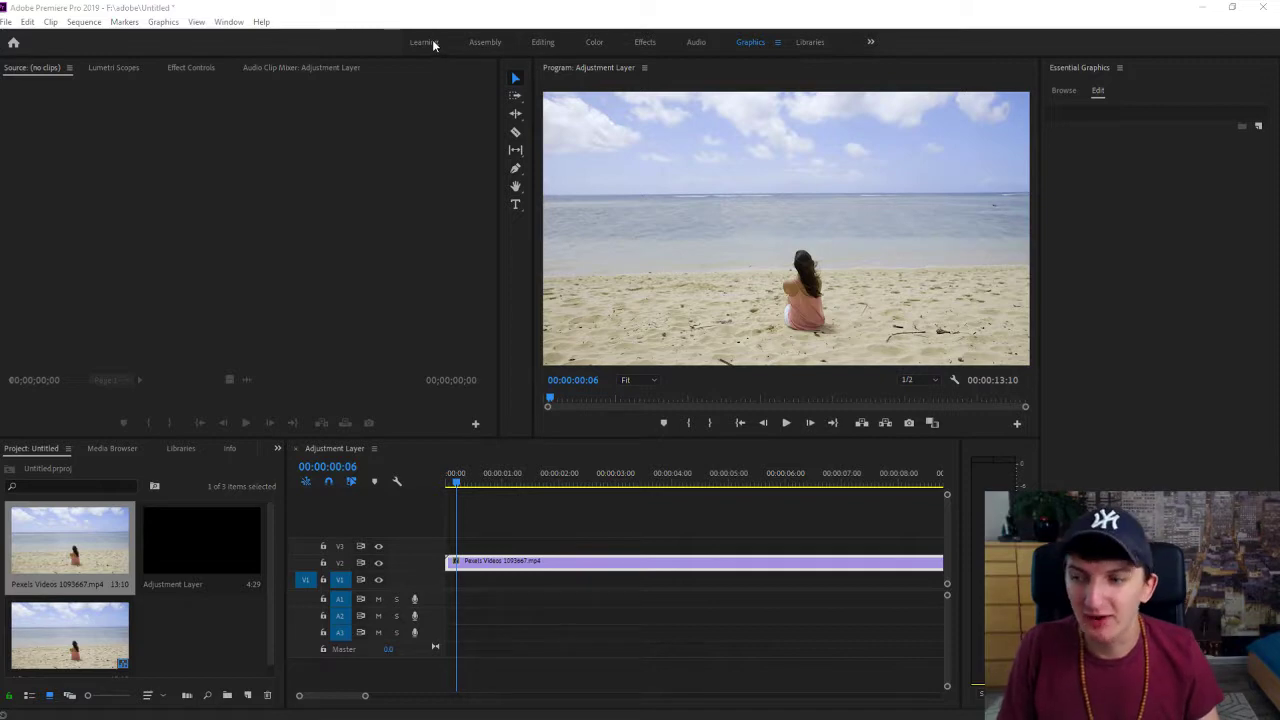
mouse_move(435, 45)
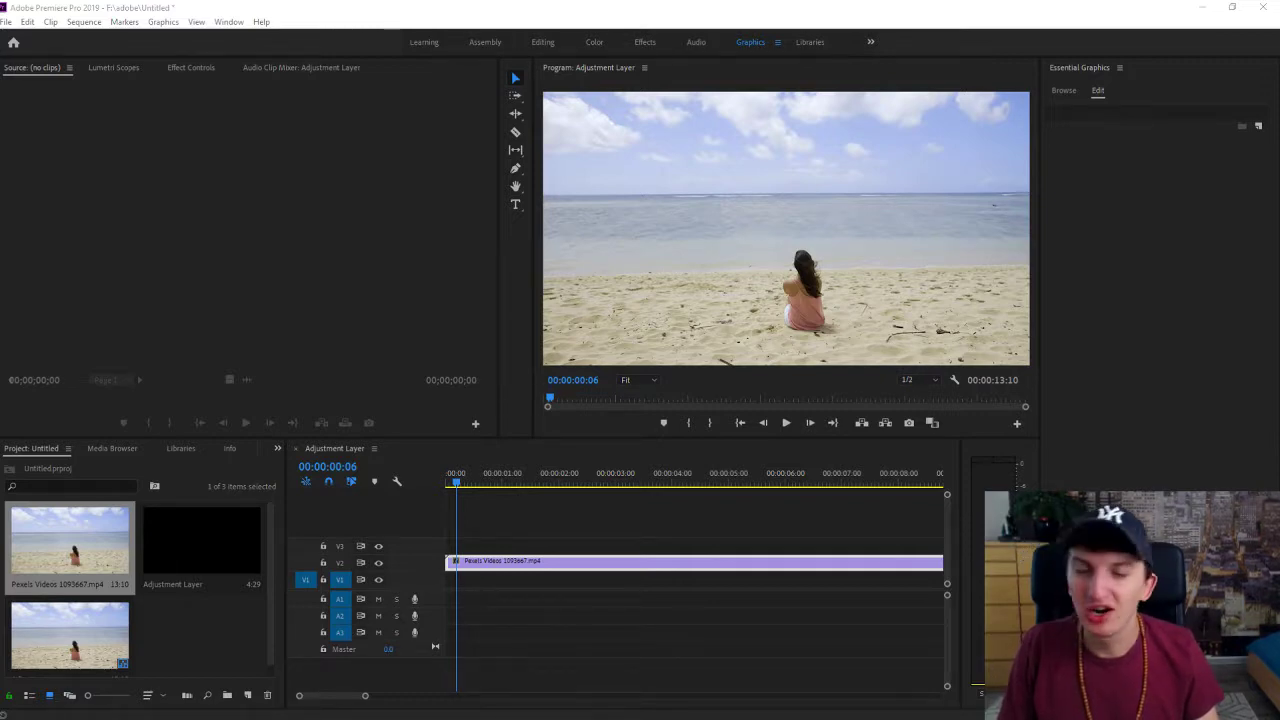
mouse_move(447, 146)
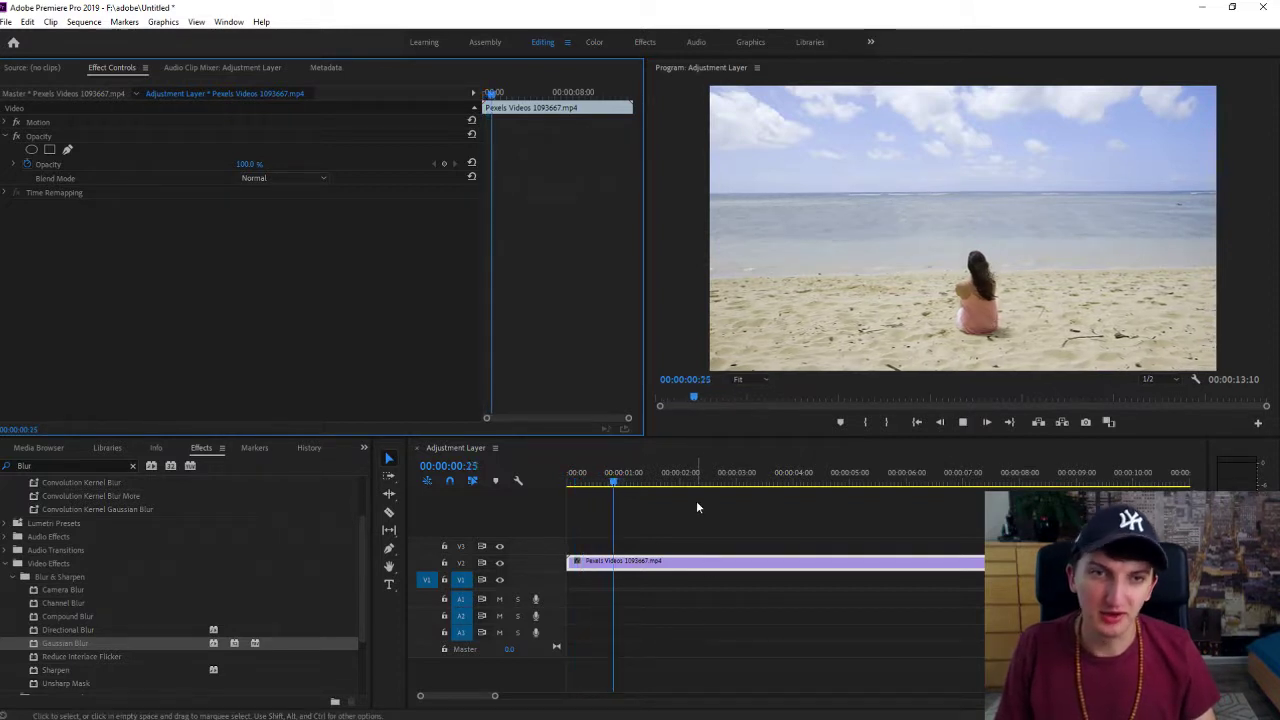
Stop playback of the beach clip in the Editing workspace.
click(728, 471)
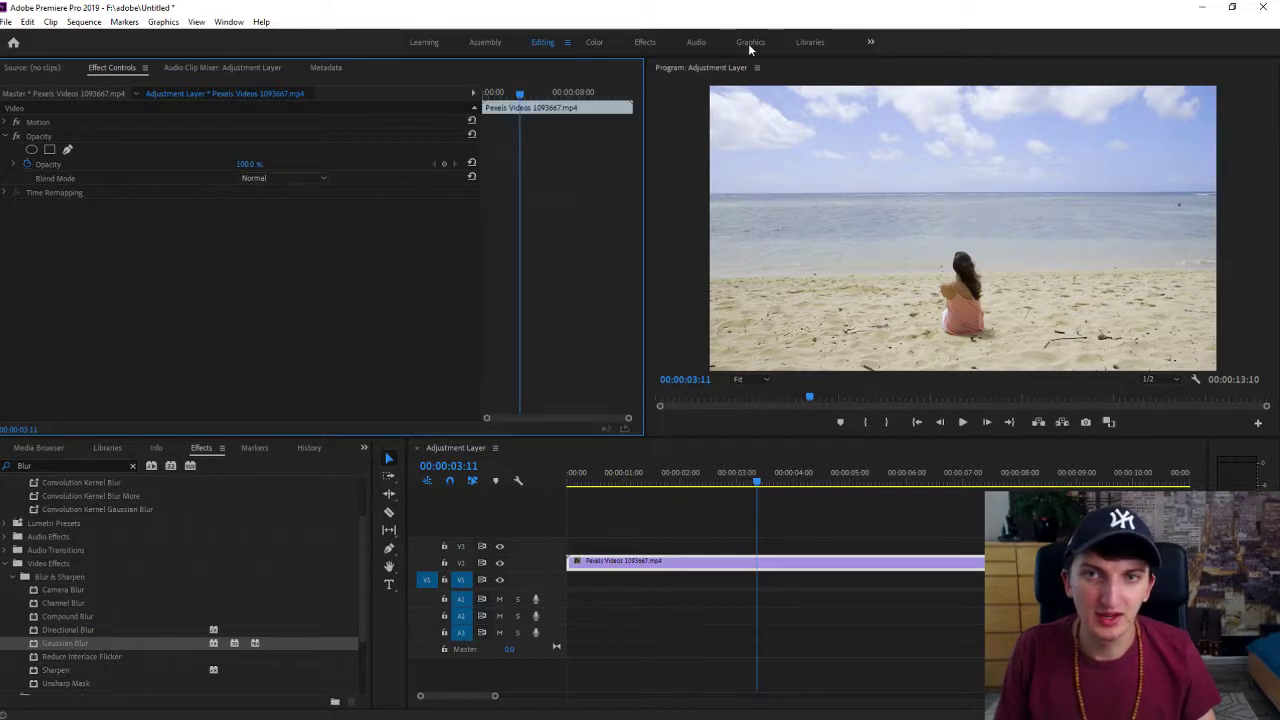
Switch to the Graphics workspace and search the templates for 'third'.
click(750, 42)
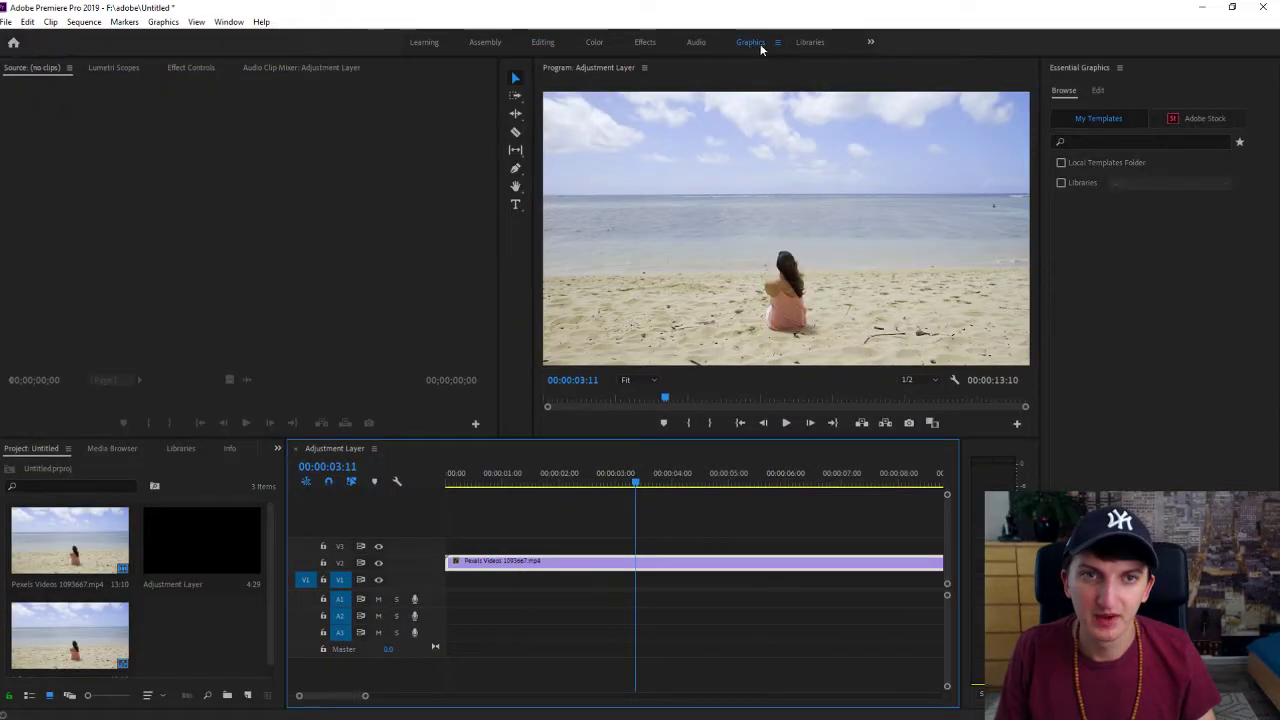
click(1099, 118)
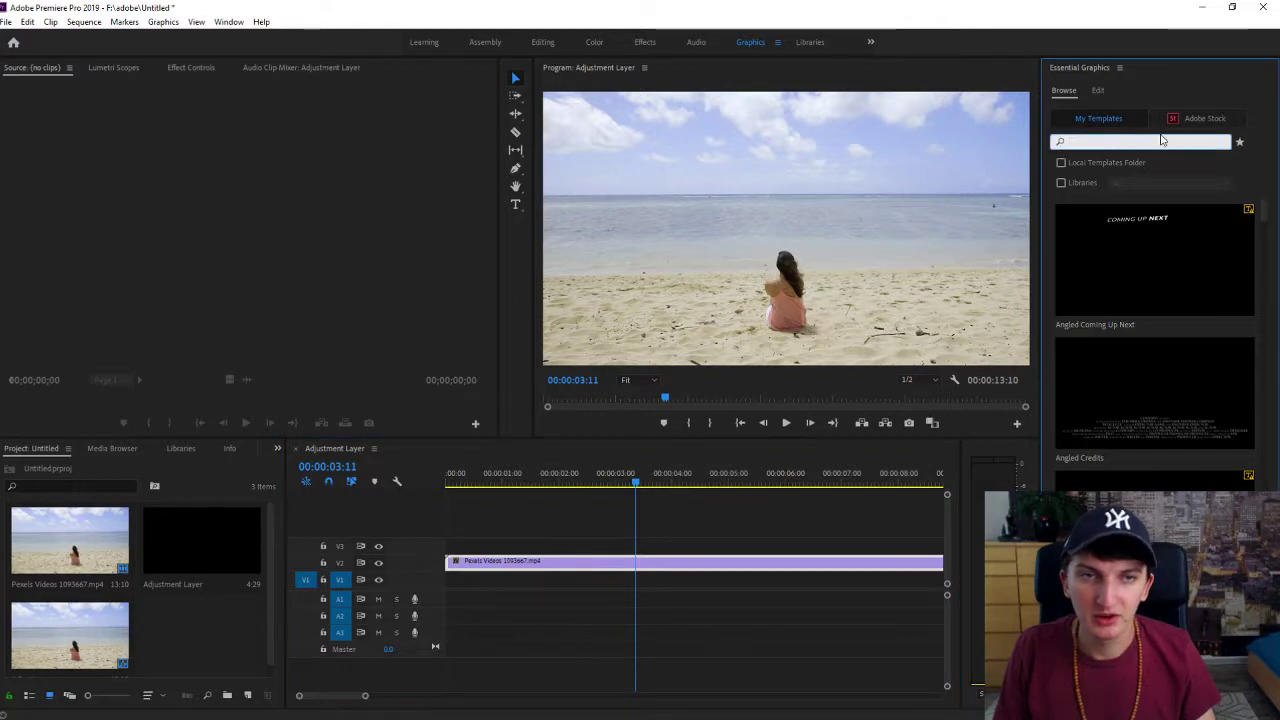
text(third)
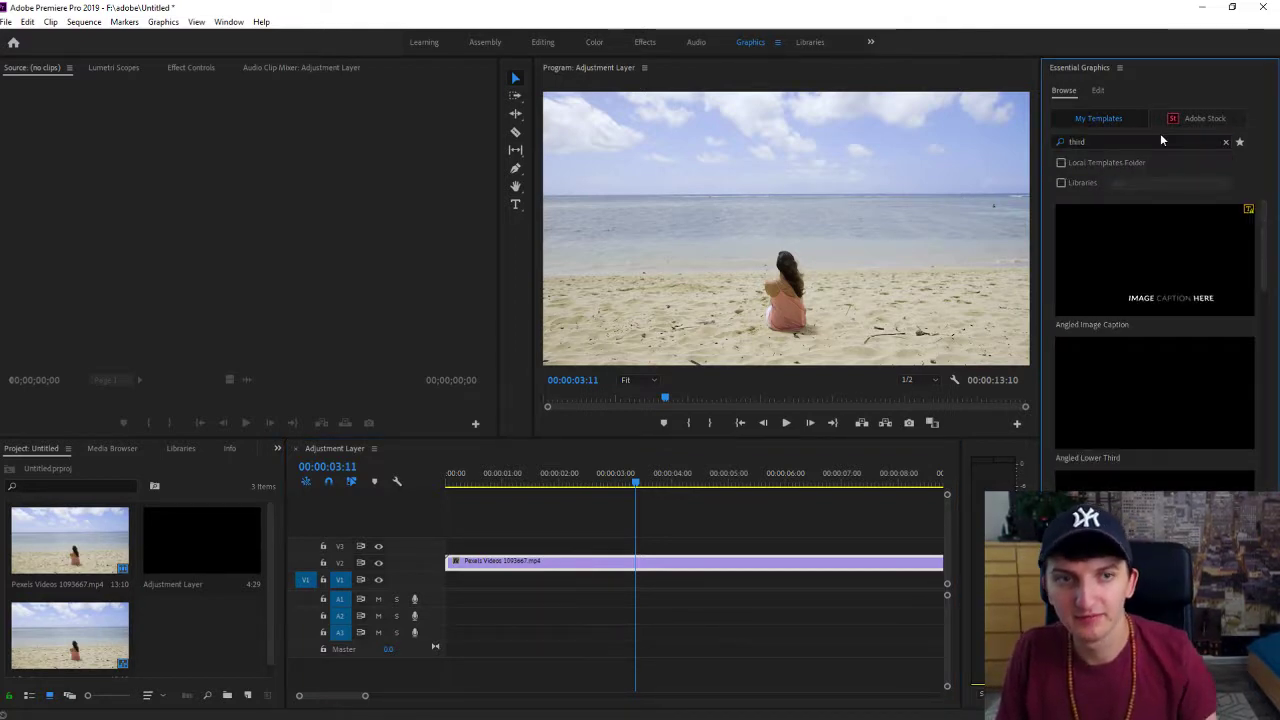
Scroll through the lower-third template results.
scroll(down, 3)
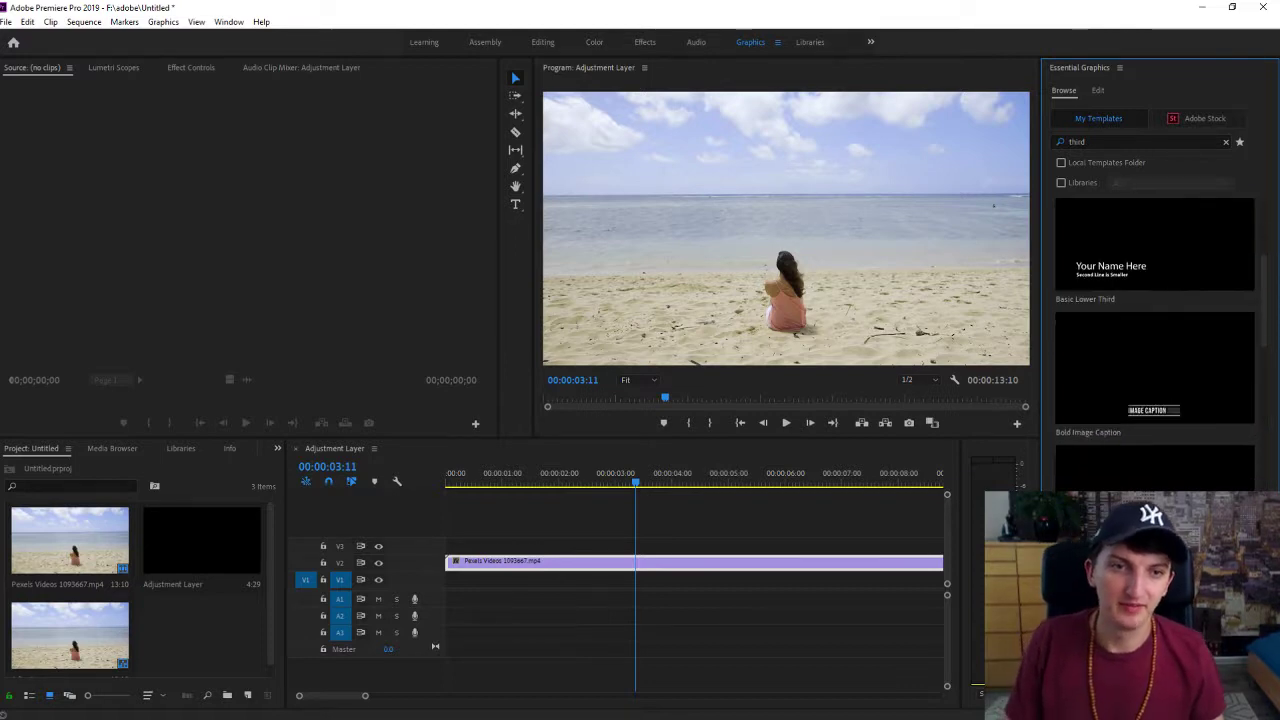
scroll(down, 3)
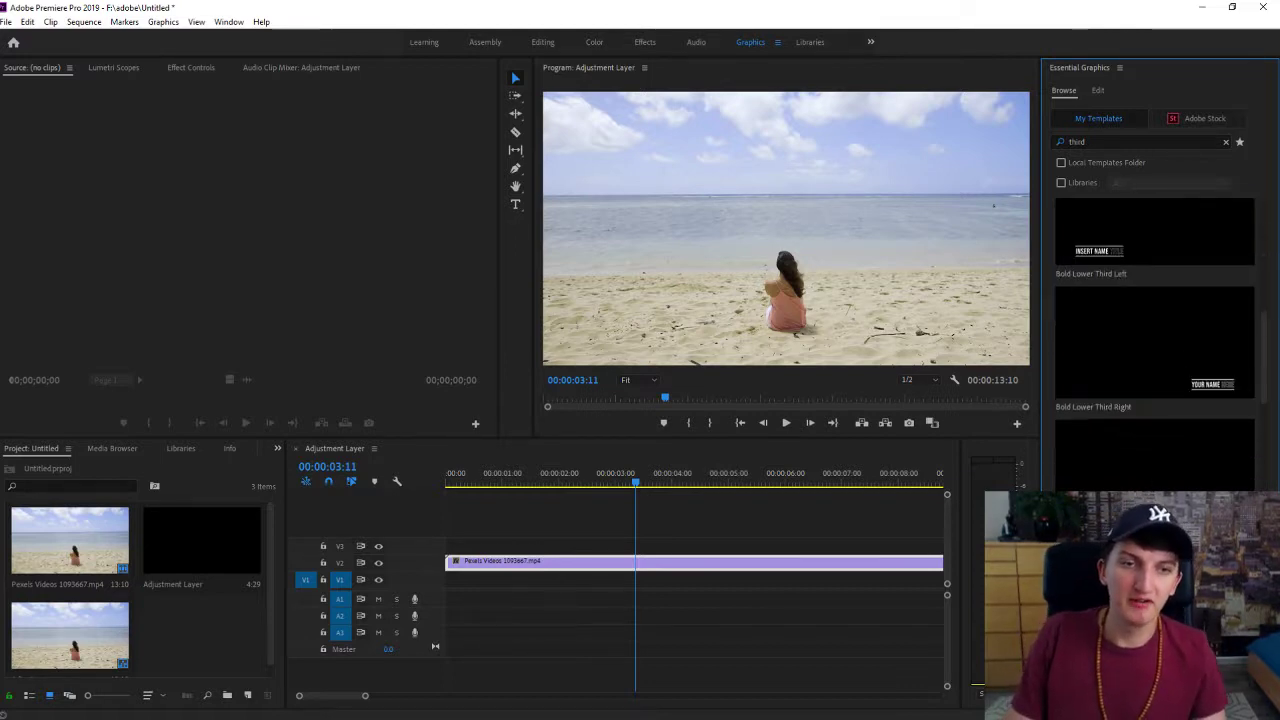
scroll(down, 3)
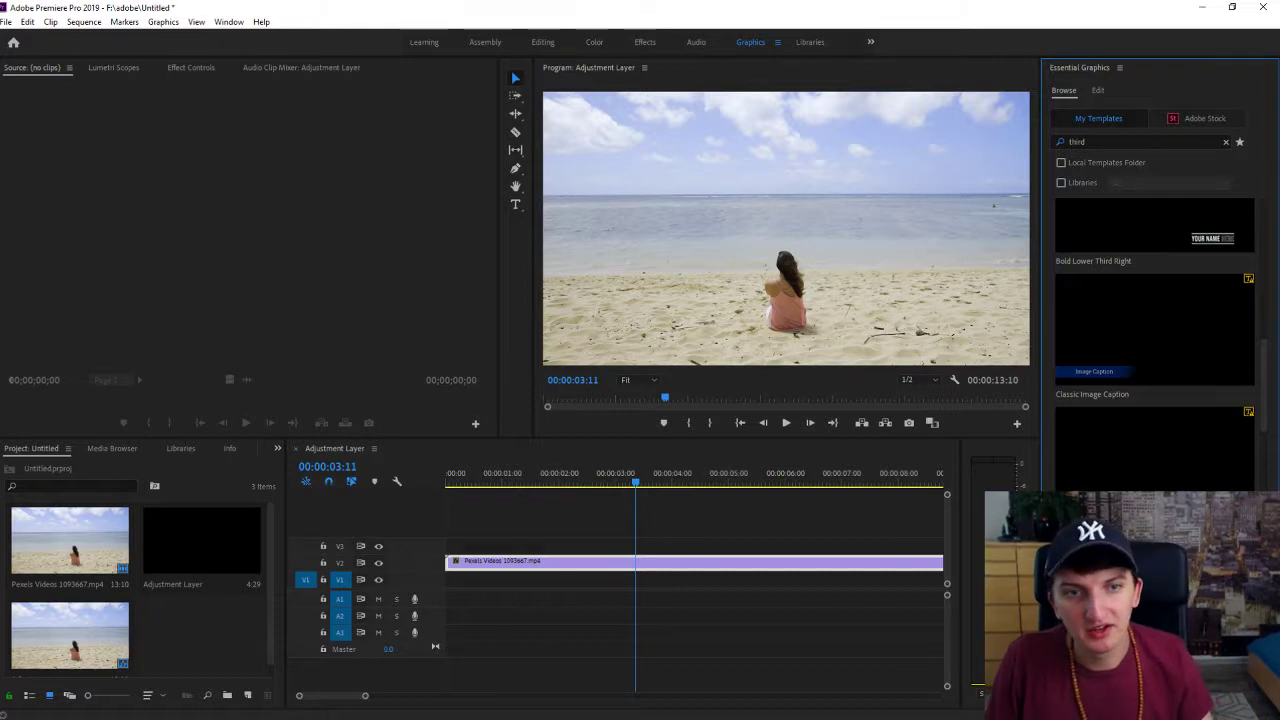
scroll(down, 3)
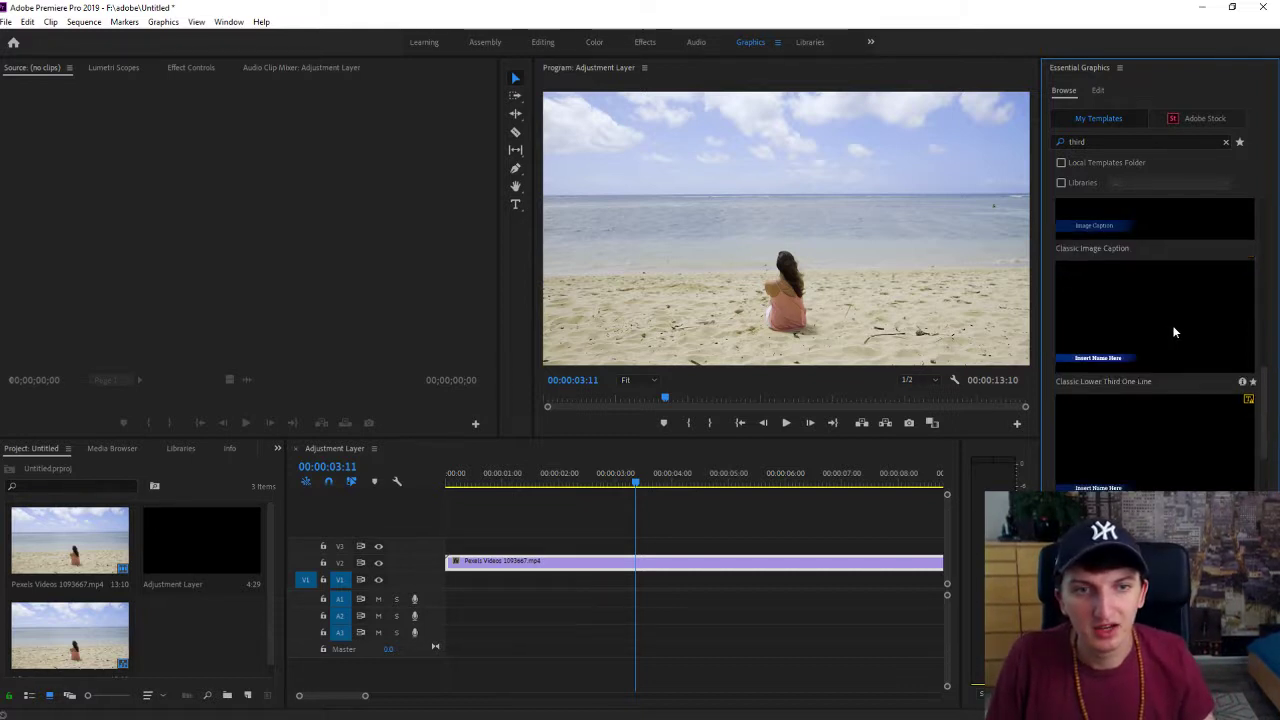
scroll(down, 3)
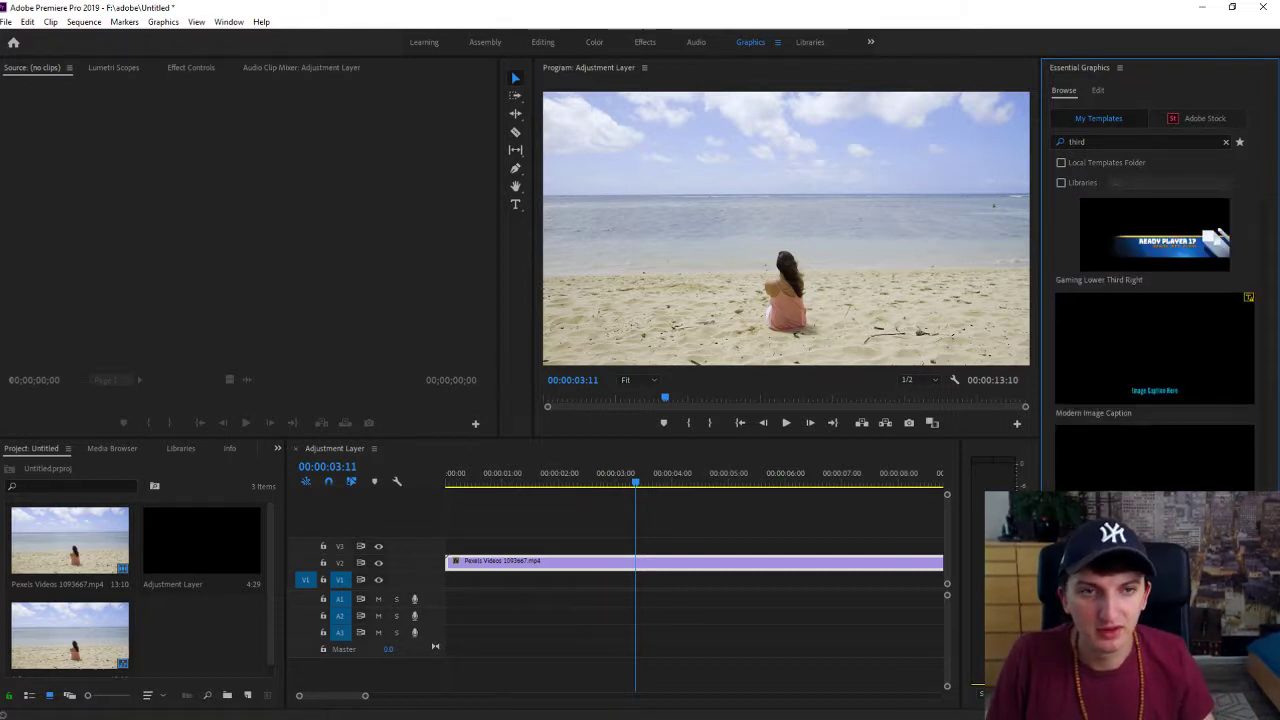
scroll(down, 3)
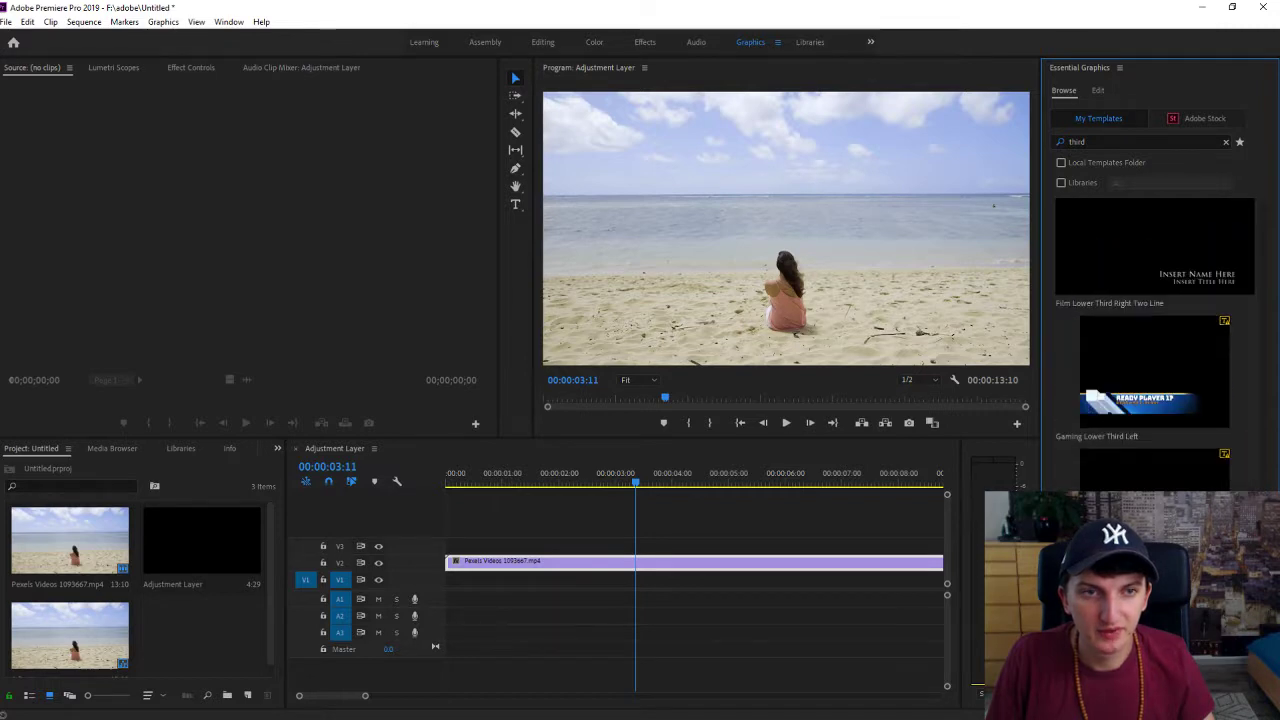
scroll(down, 3)
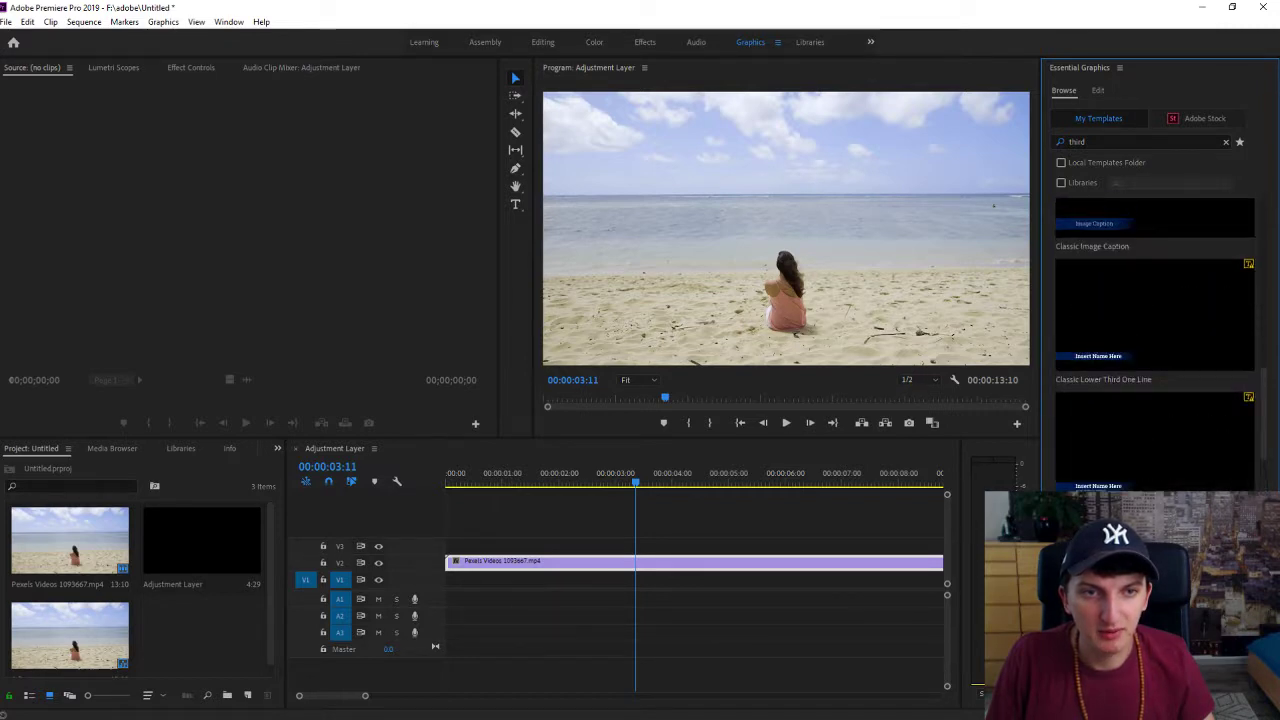
scroll(down, 3)
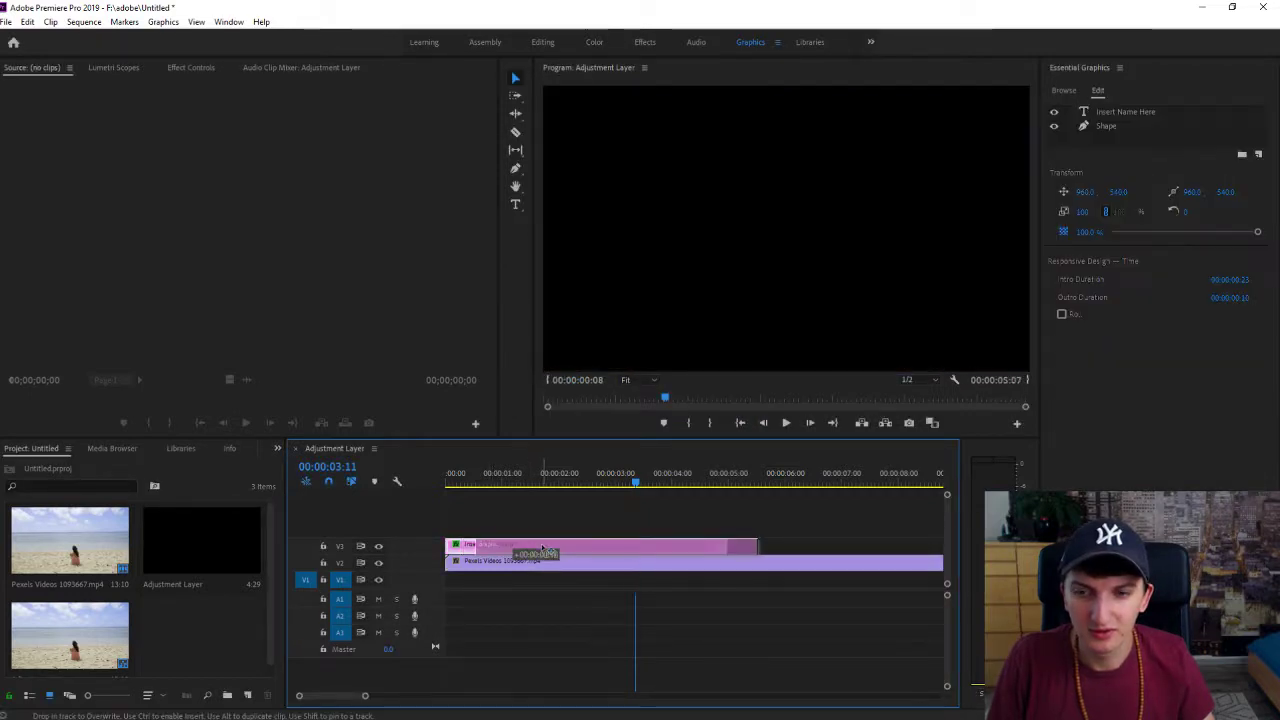
Place the lower-third template above the beach clip, keyframe its Opacity 0% to 100%, and preview near 1:04.
click(447, 483)
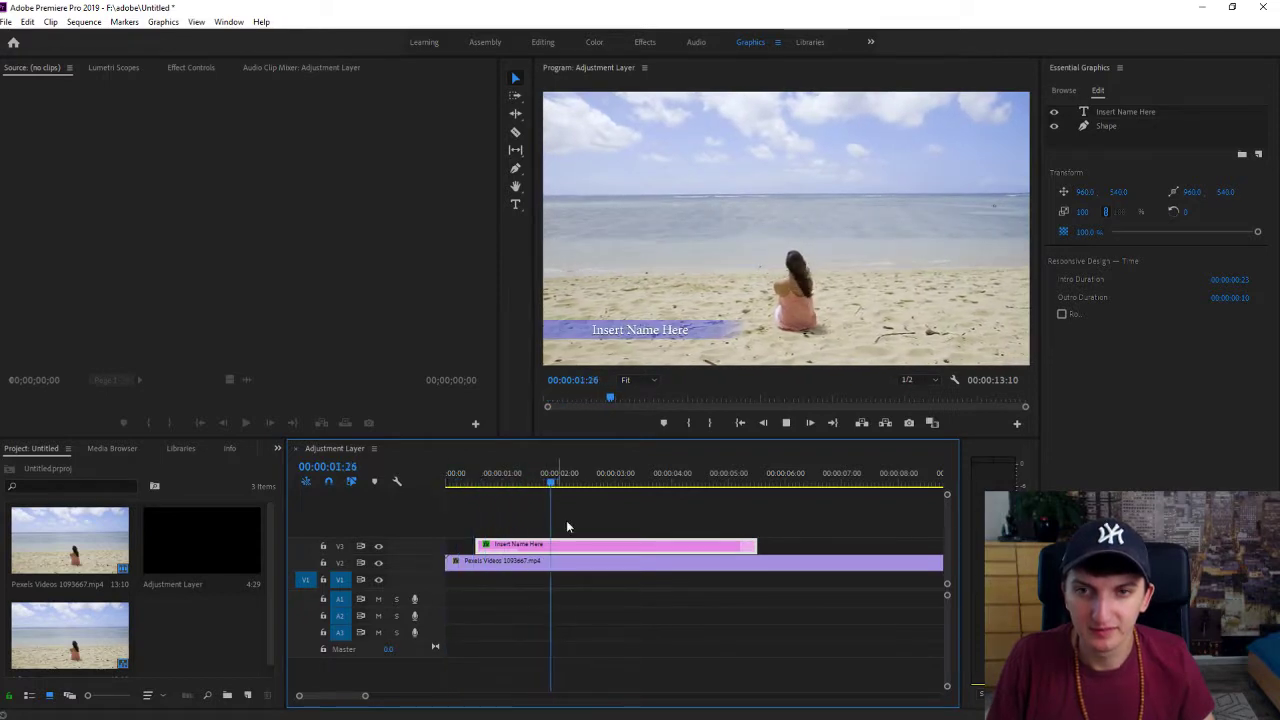
click(191, 67)
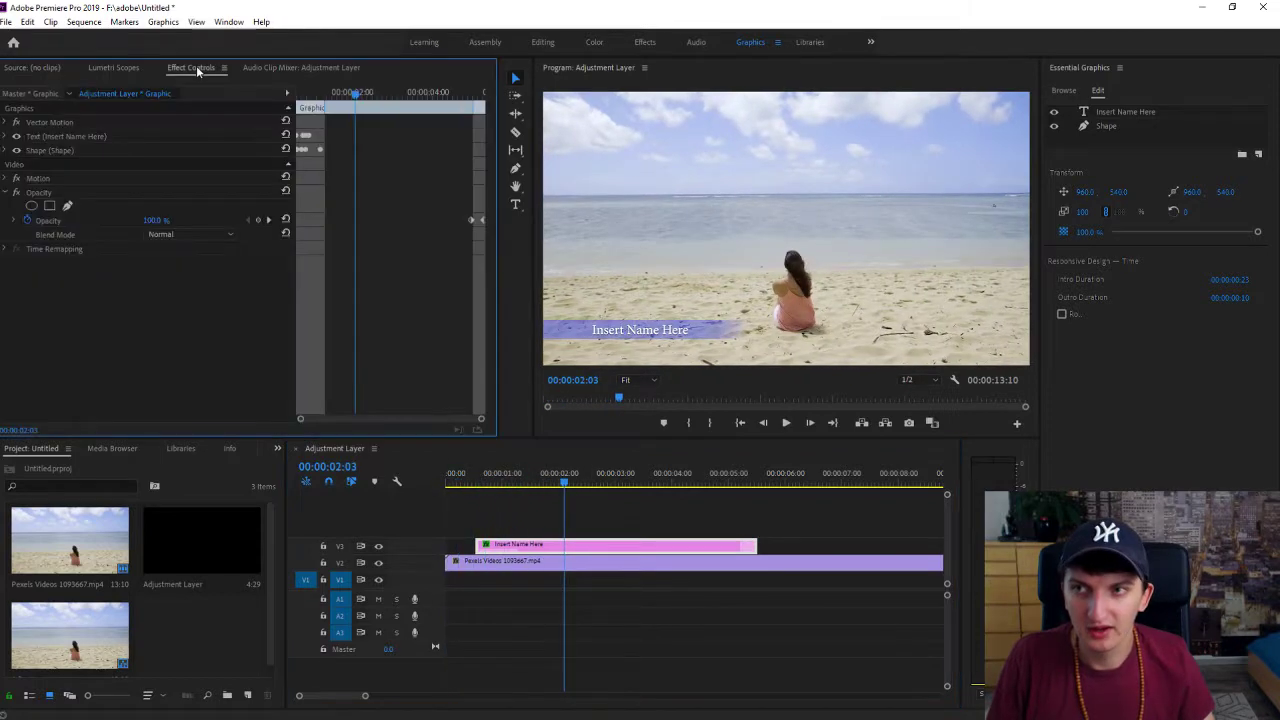
click(113, 67)
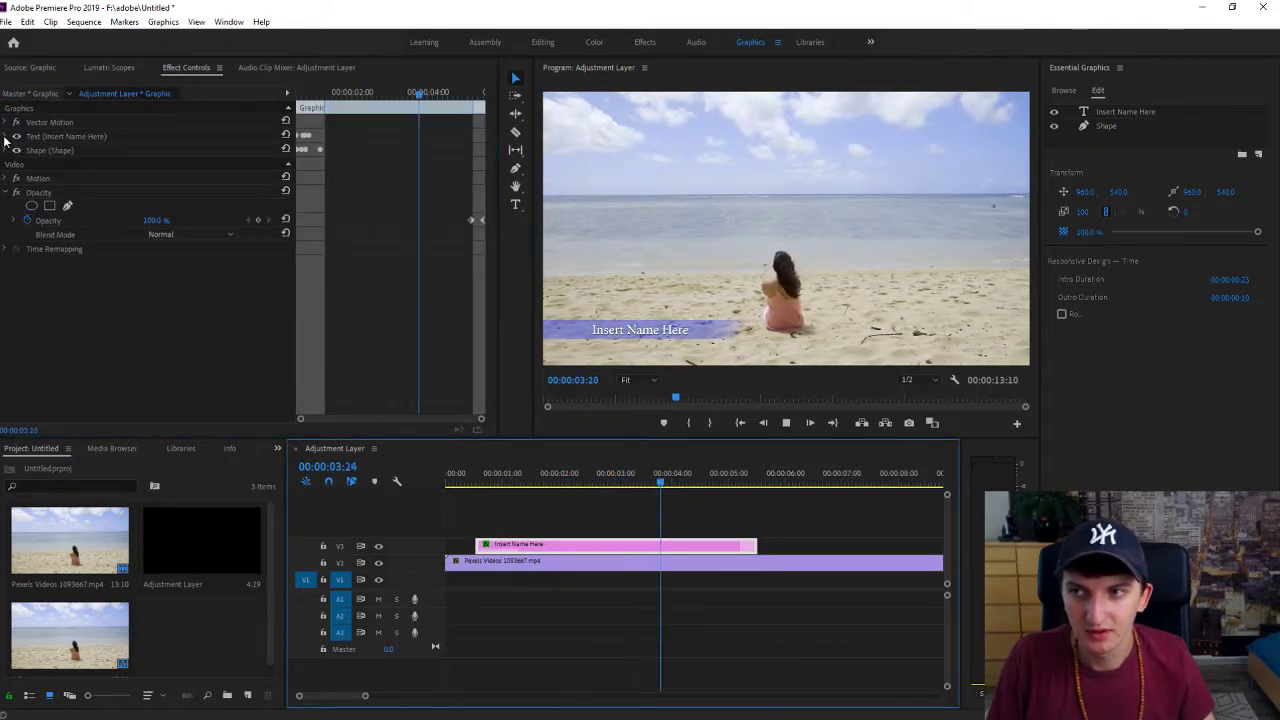
click(6, 136)
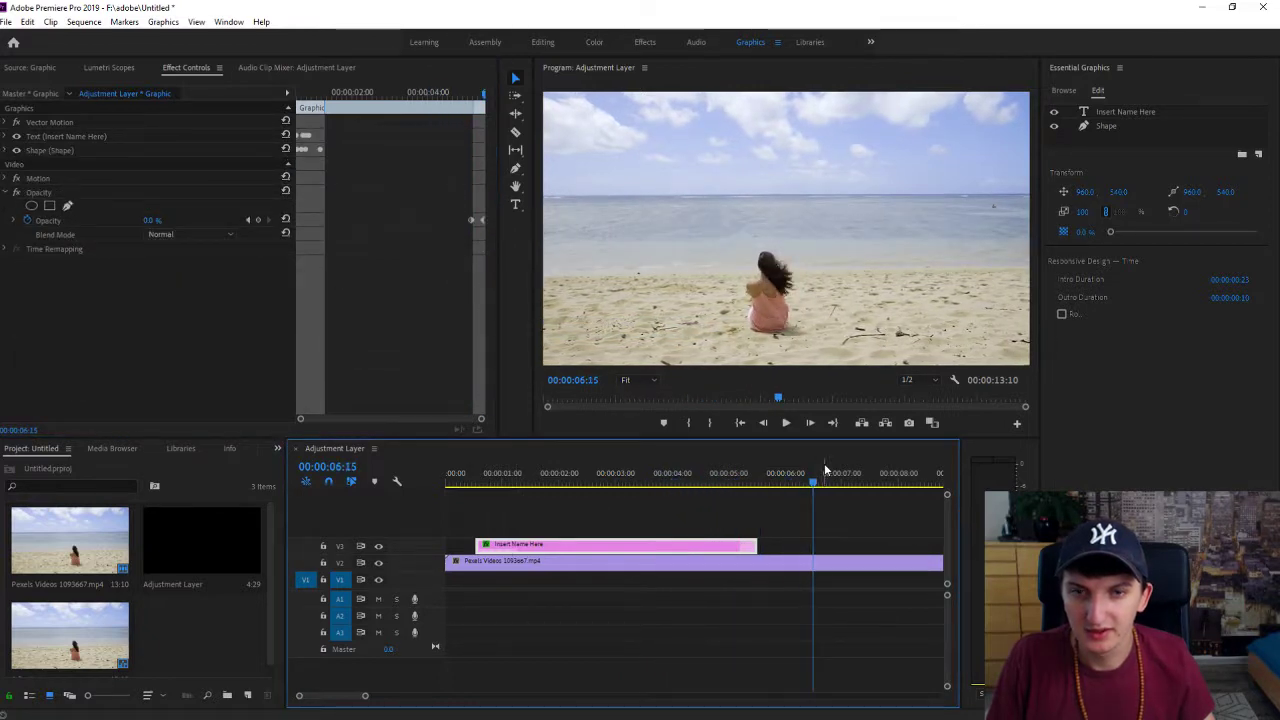
click(508, 472)
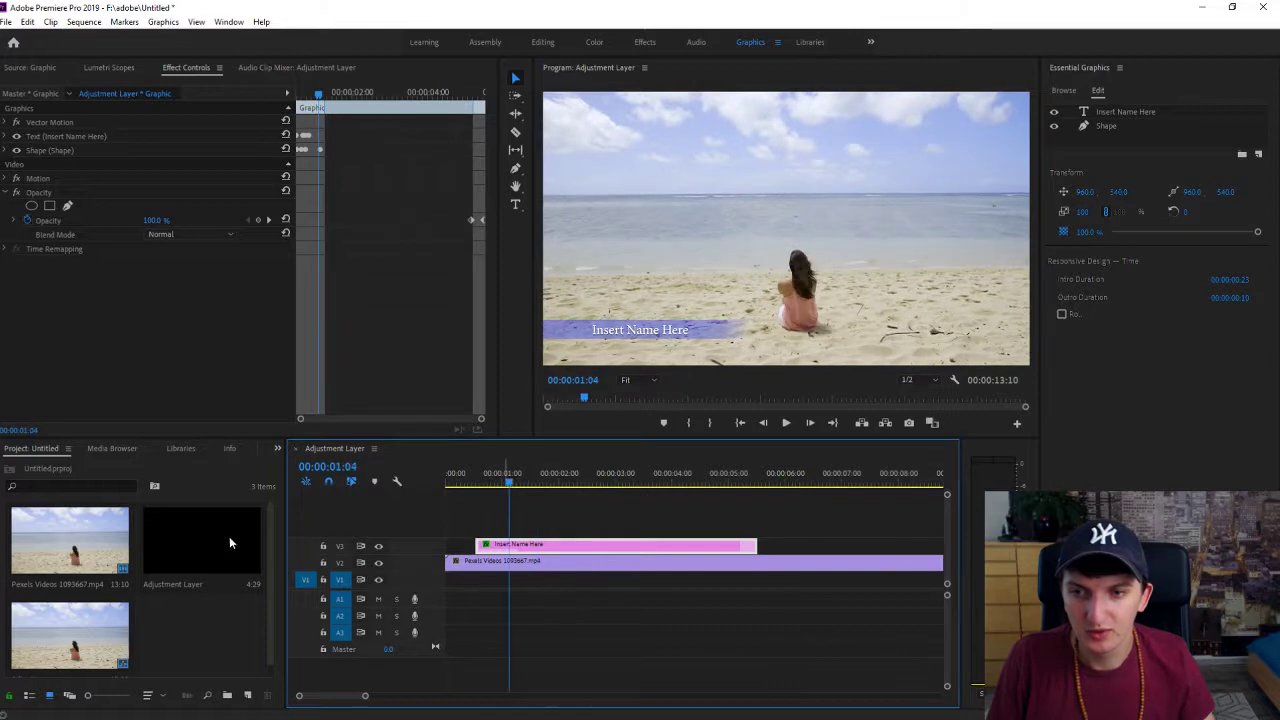
mouse_move(305, 434)
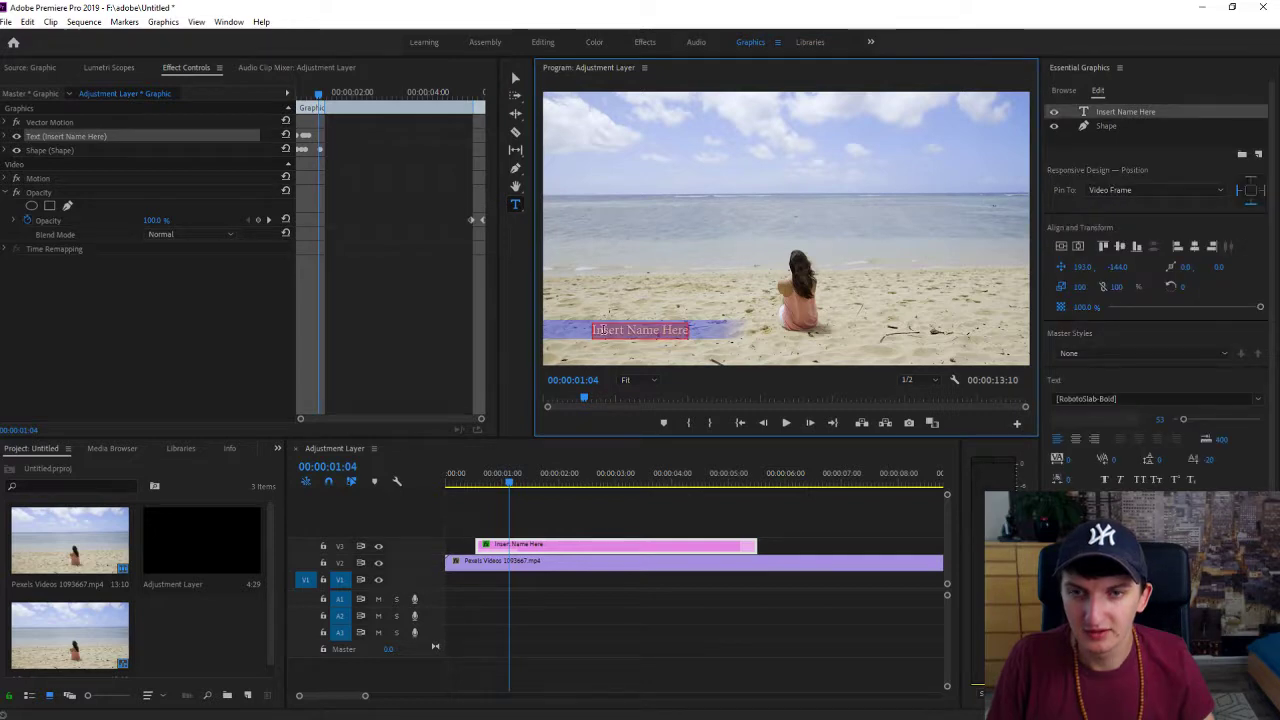
Replace the placeholder name with 'Marcus Stonelius' and select the background shape layer.
text(Marcus Stonelius)
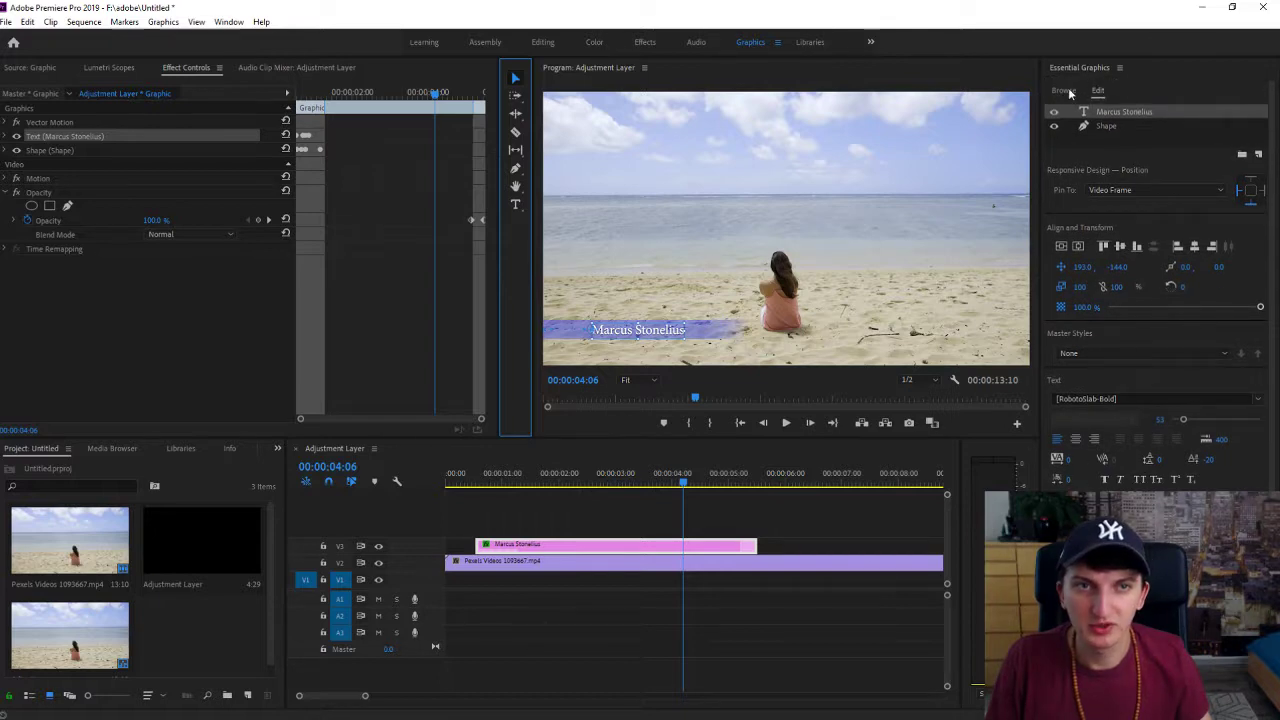
click(1106, 126)
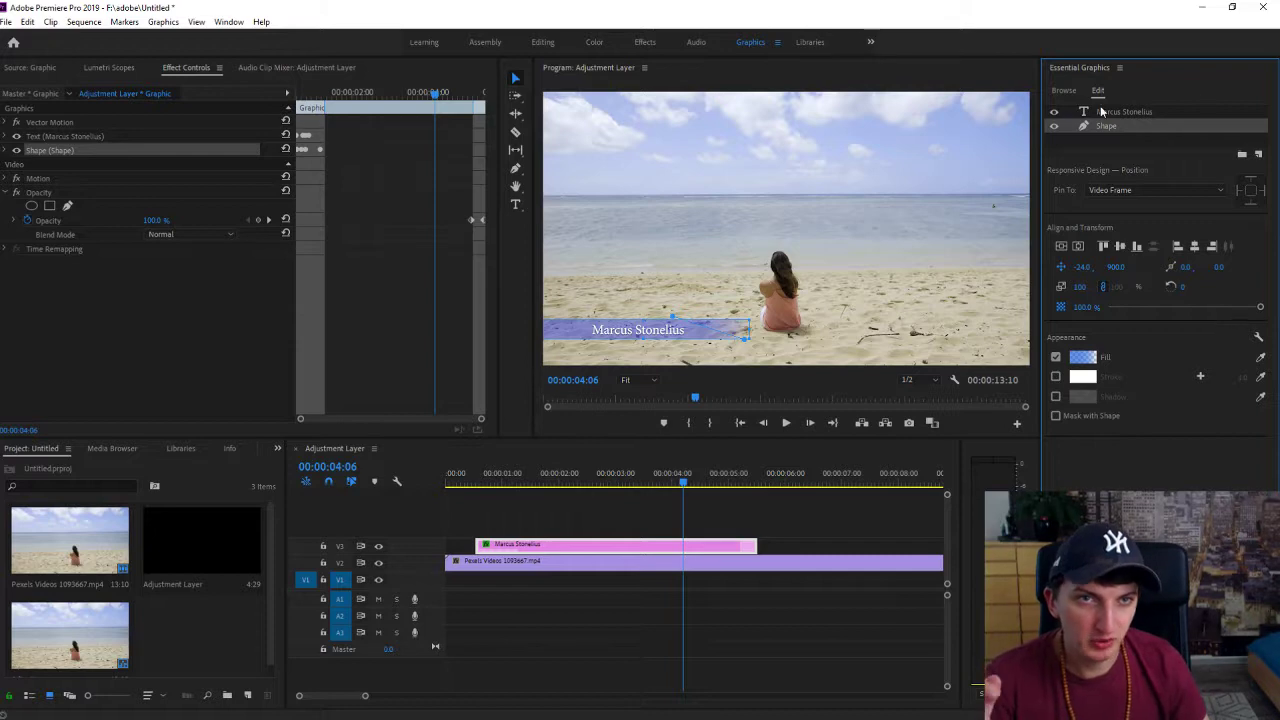
mouse_move(1090, 345)
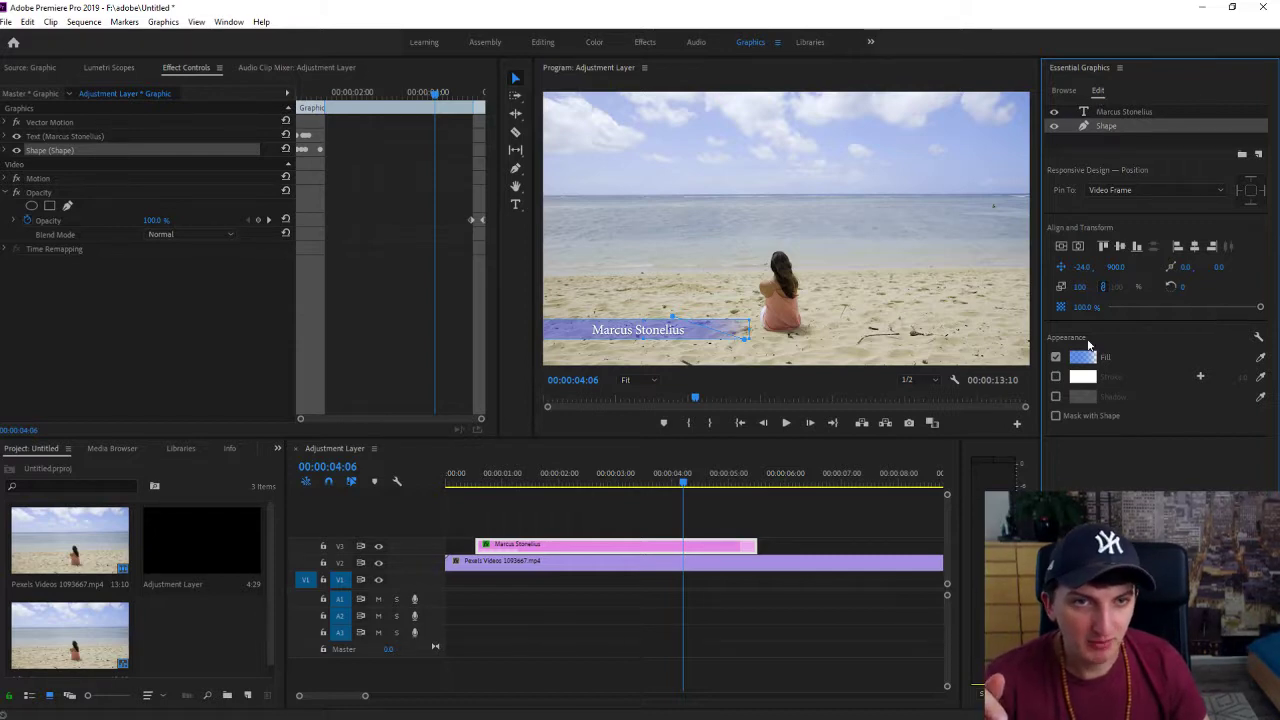
Set the bar's Fill to a red linear gradient, confirm, and replay the animation.
click(1083, 357)
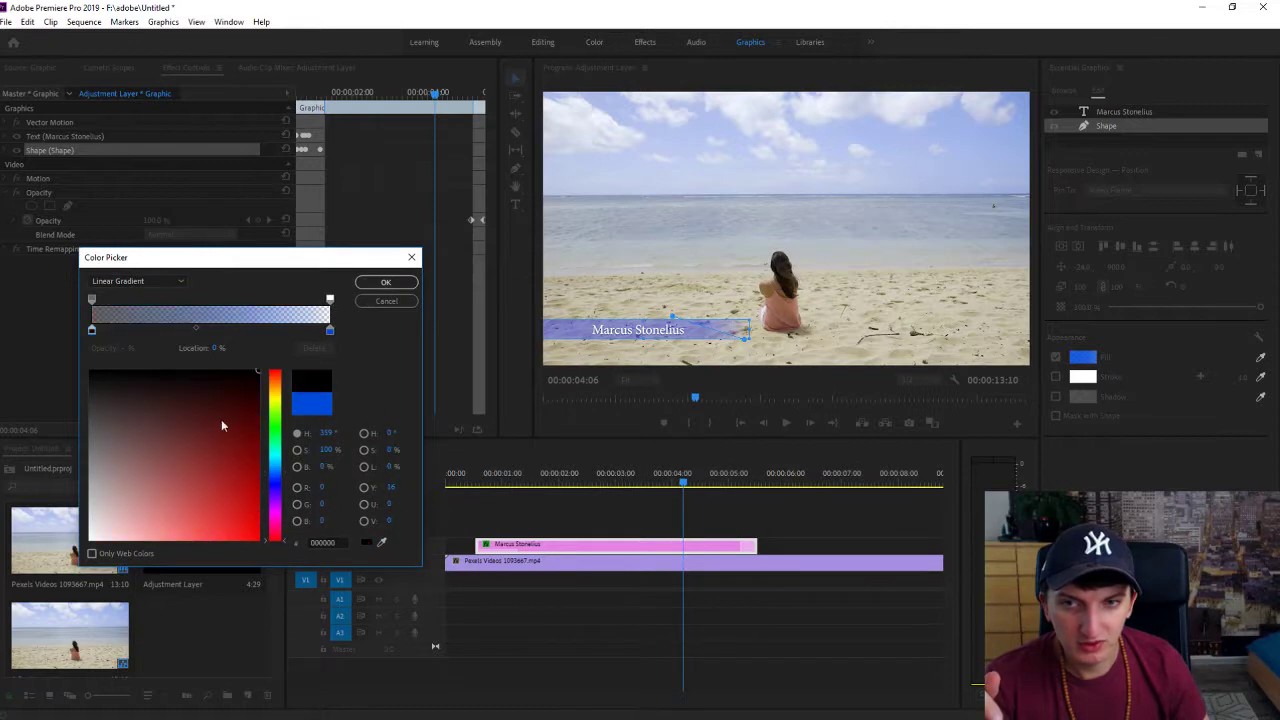
click(385, 281)
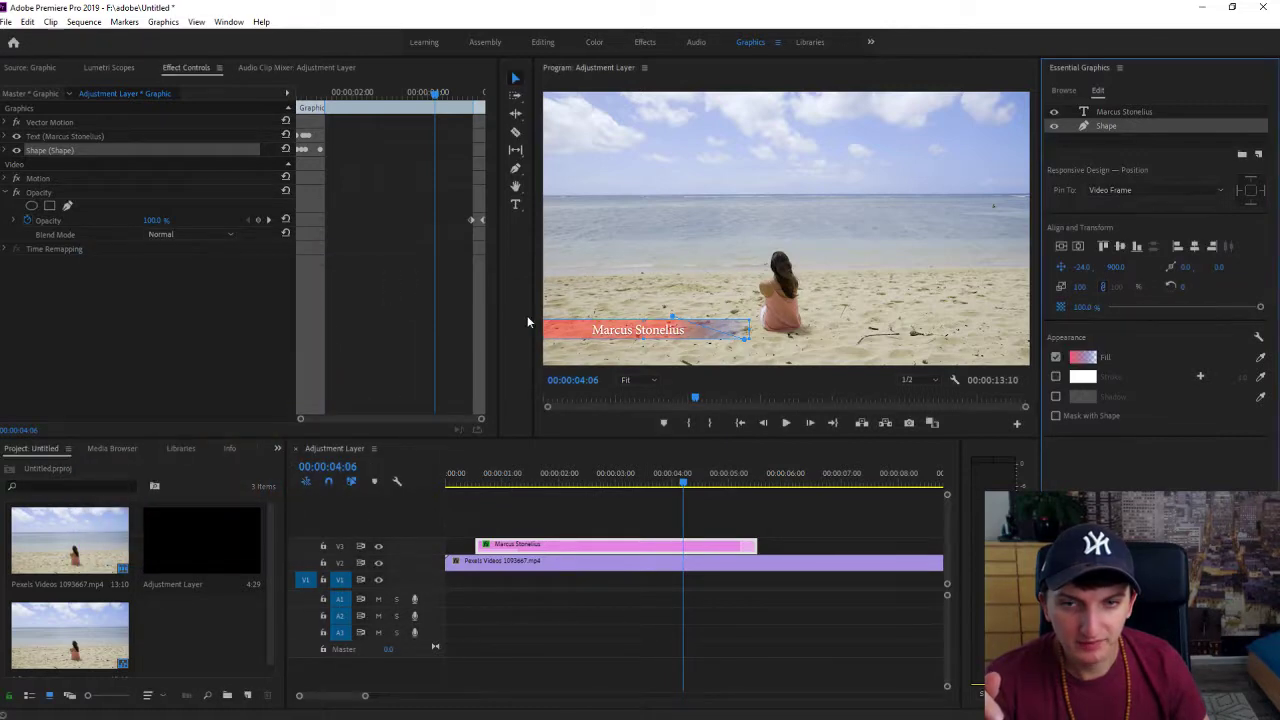
click(503, 483)
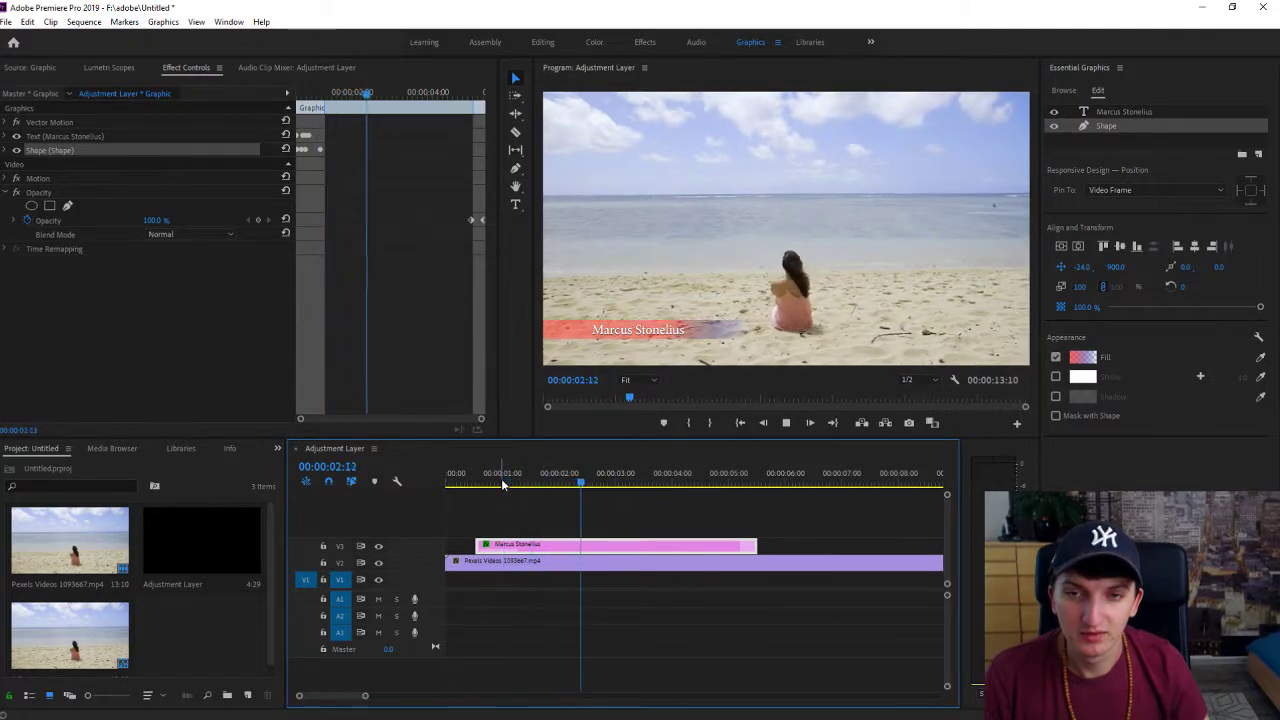
click(1062, 90)
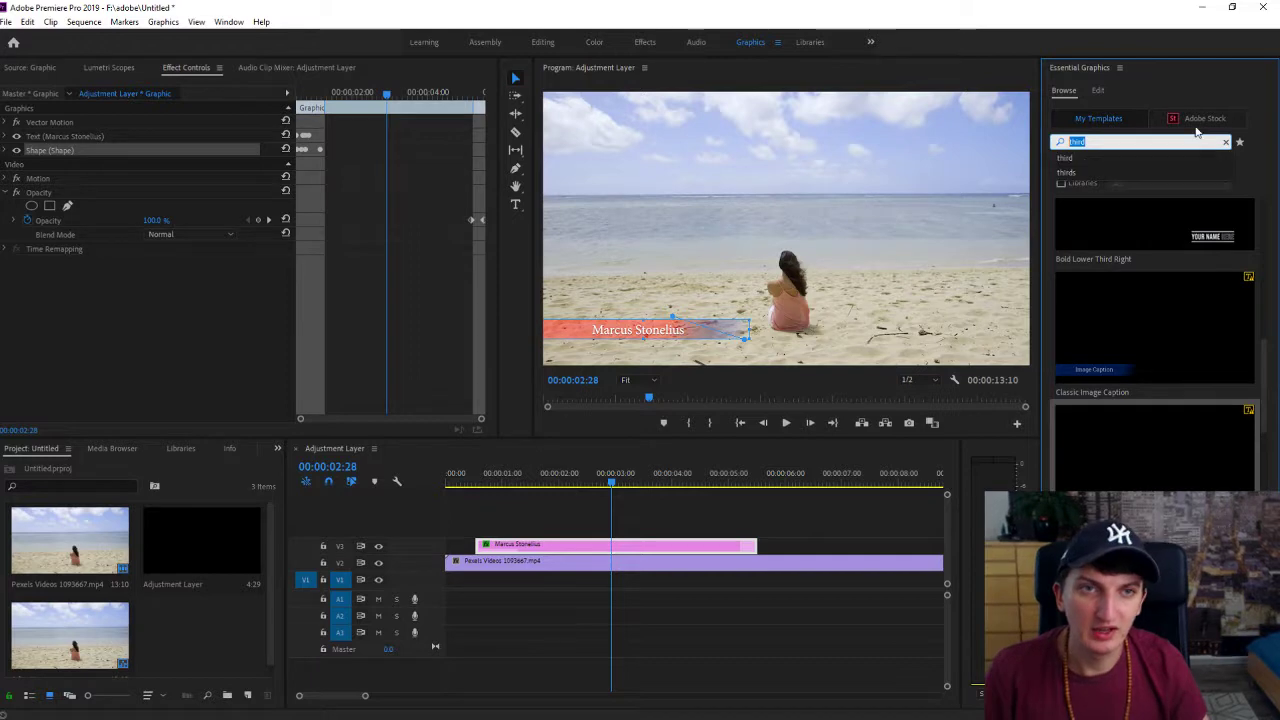
Search Adobe Stock templates for 'third' in Essential Graphics.
click(1204, 118)
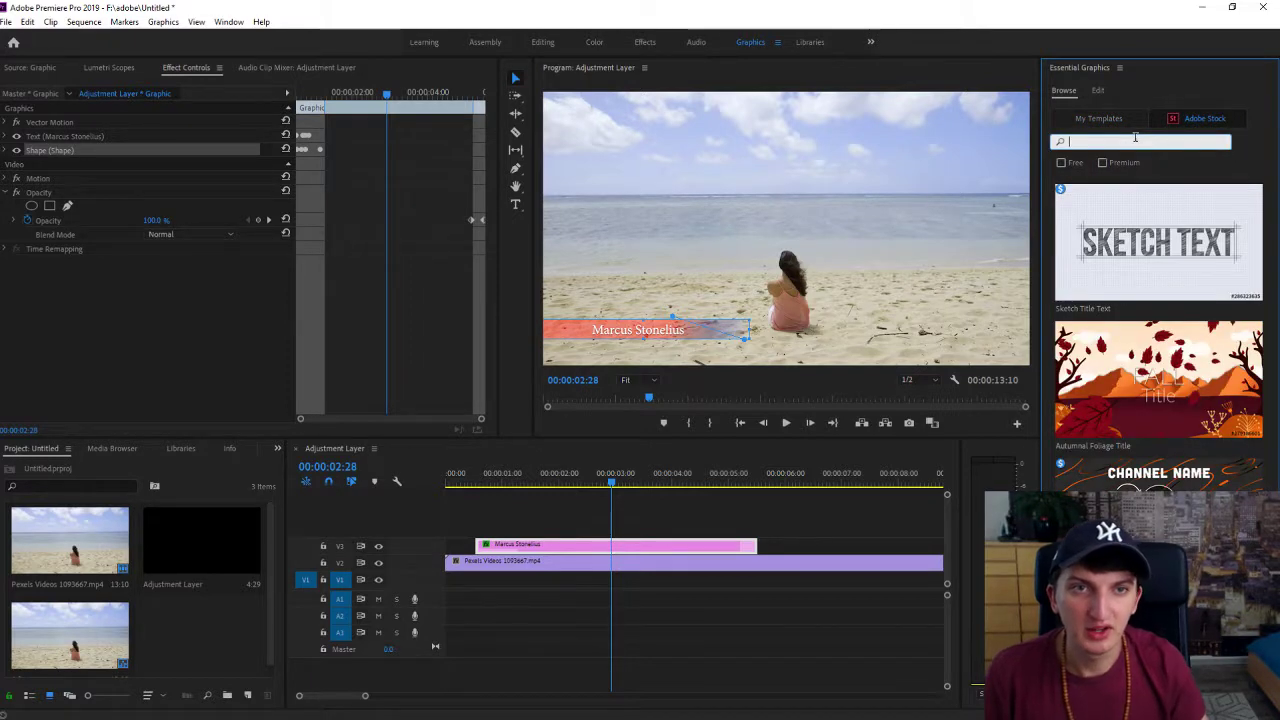
text(third)
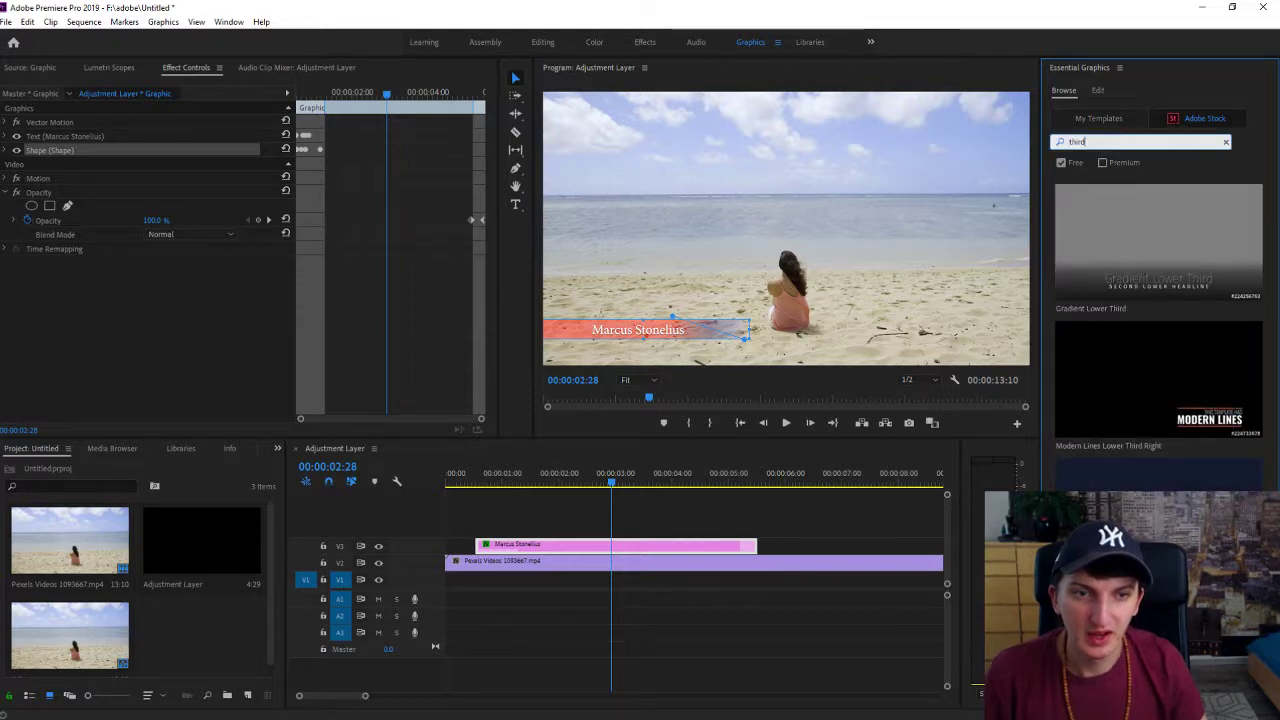
mouse_move(1162, 242)
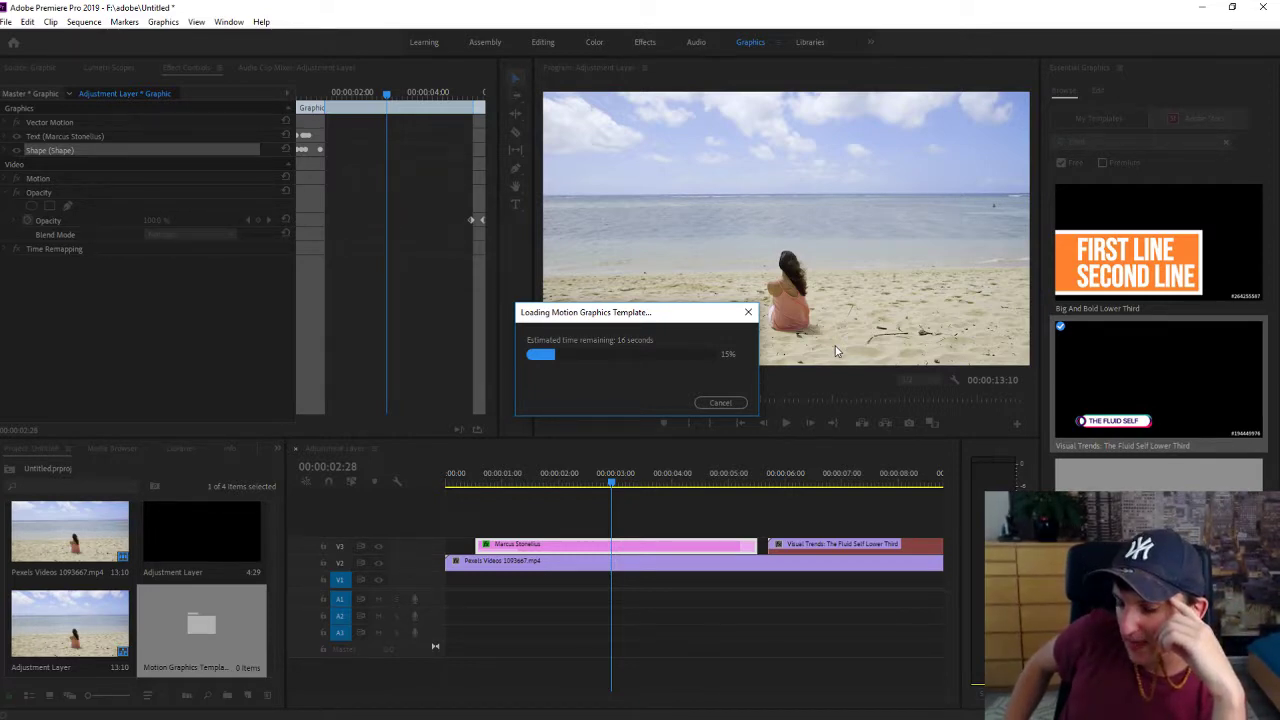
mouse_move(840, 347)
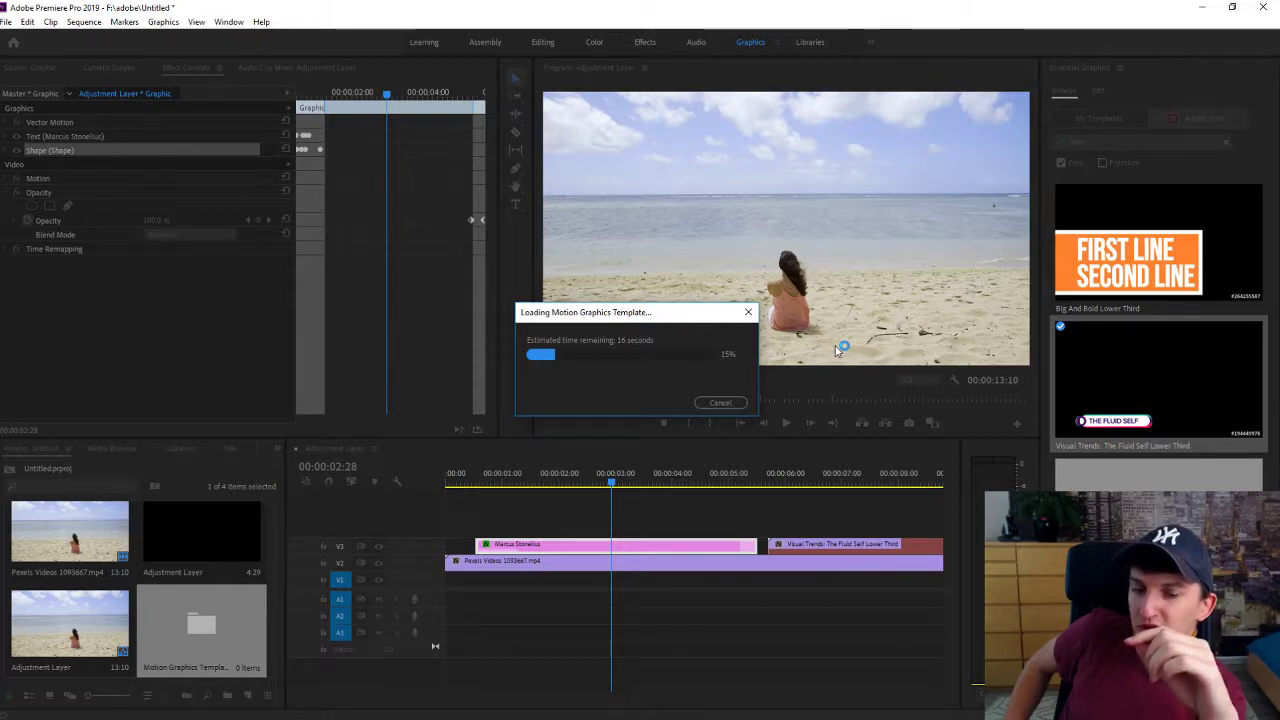
mouse_move(843, 345)
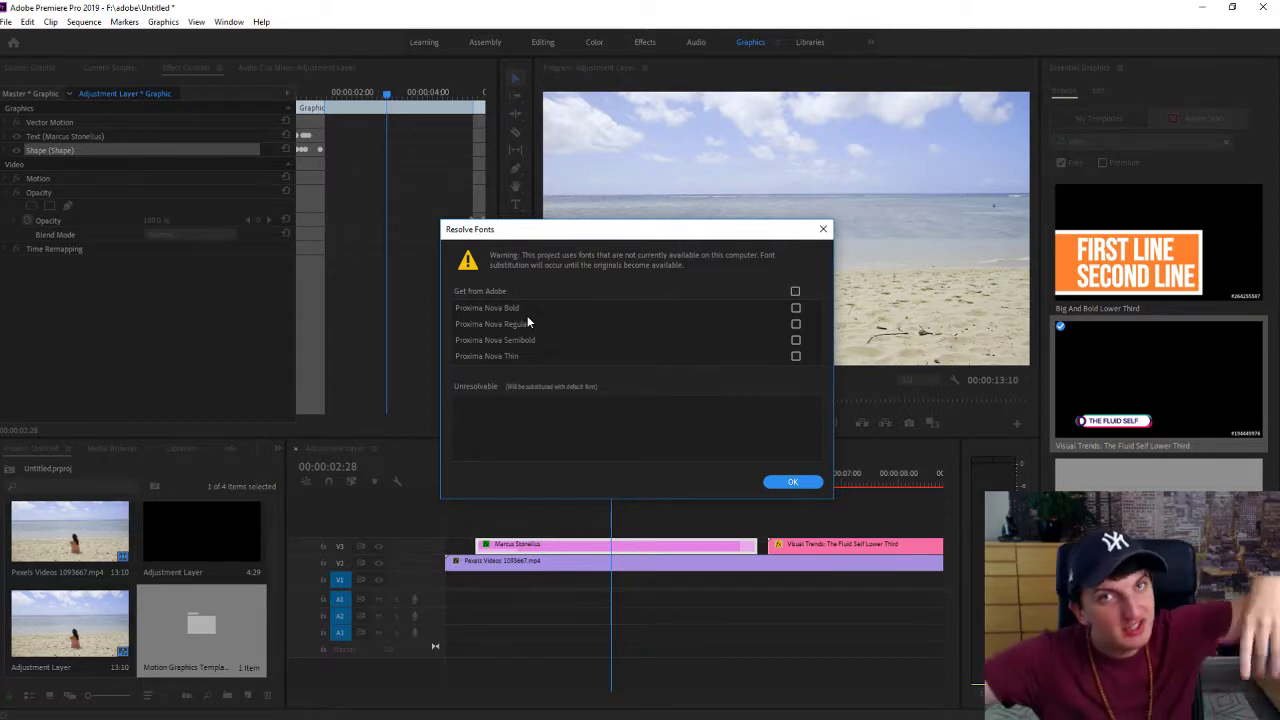
mouse_move(850, 283)
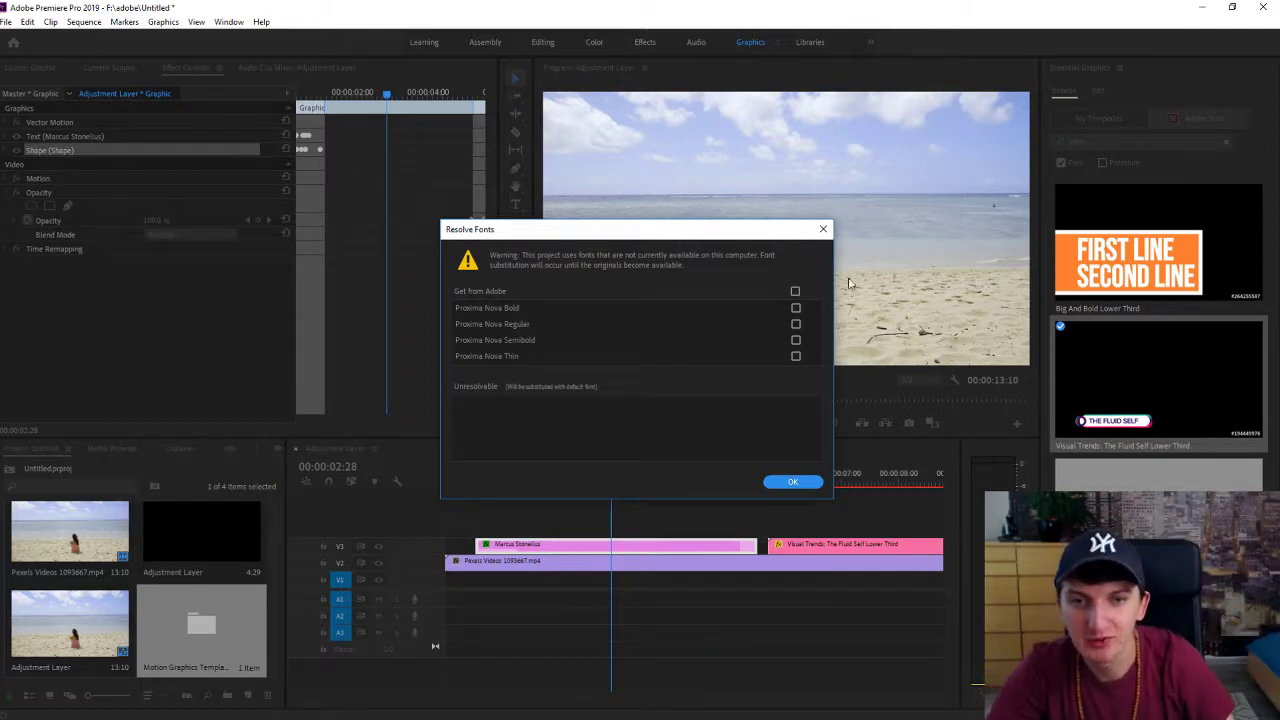
Accept the Resolve Fonts warning and jump to the start of the Fluid Self clip.
click(792, 482)
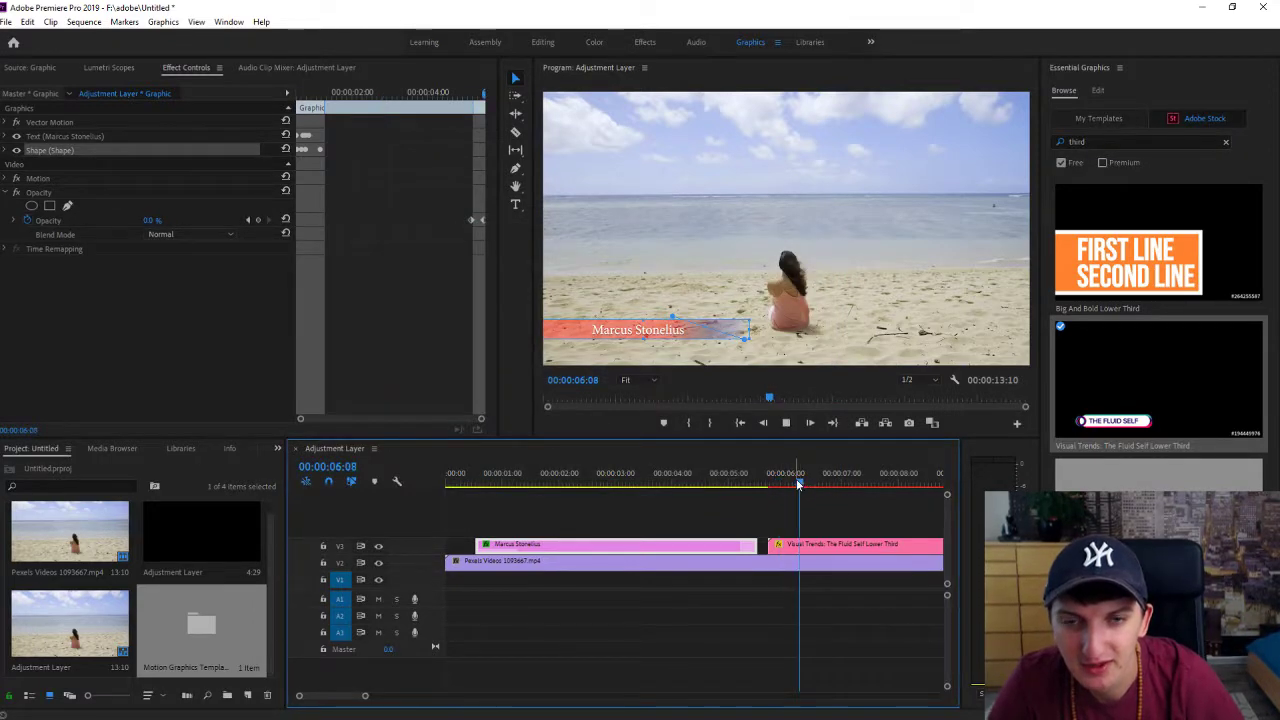
click(766, 485)
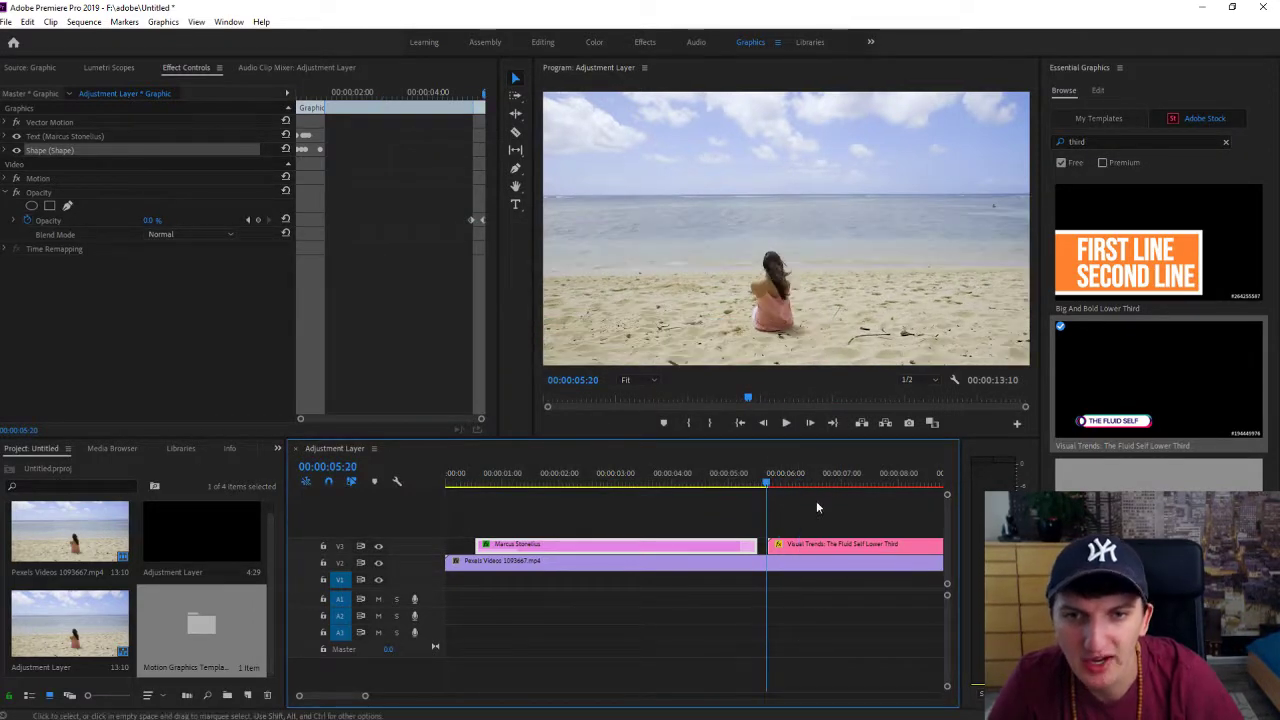